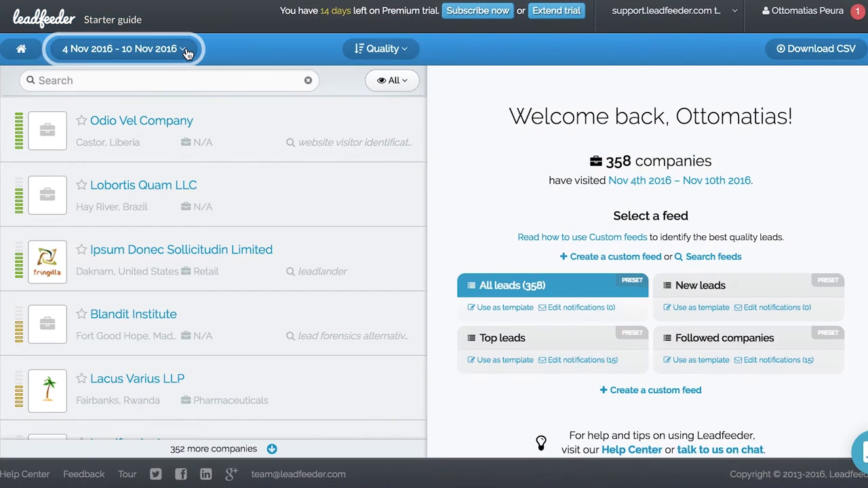
- Create a custom feed named Finland matching 78 leads, starting with the Page Title filter
left_click(122, 48)
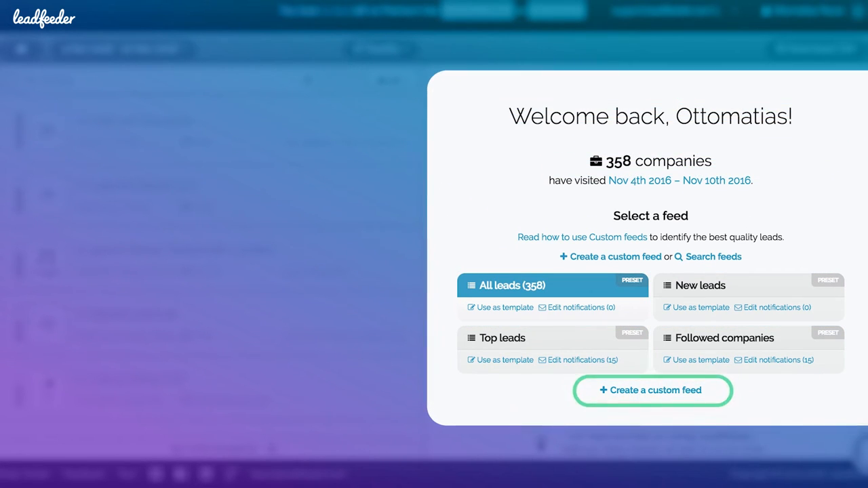
left_click(653, 390)
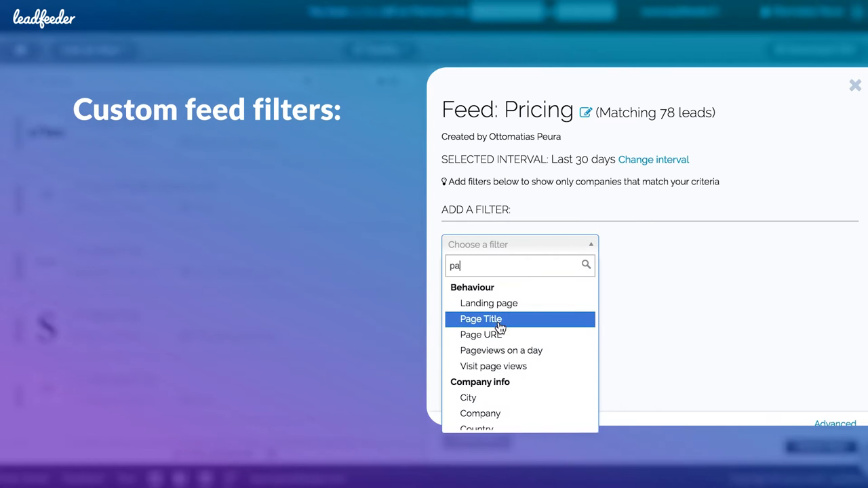
left_click(480, 334)
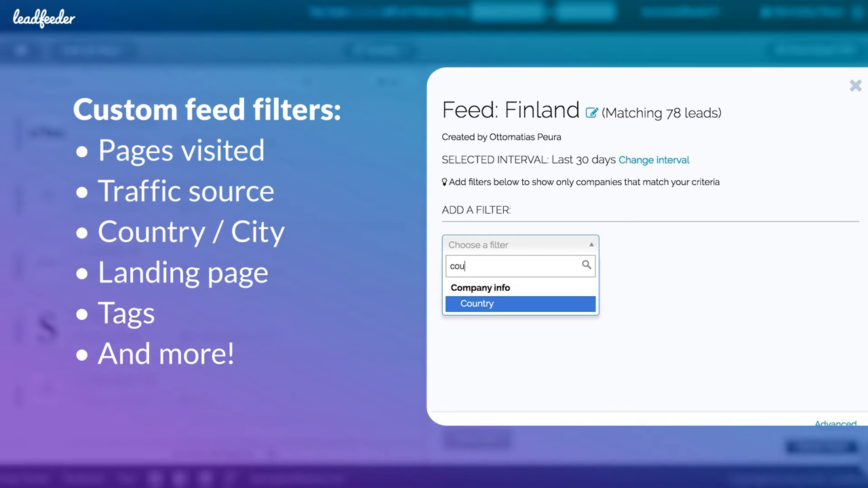
mouse_move(495, 308)
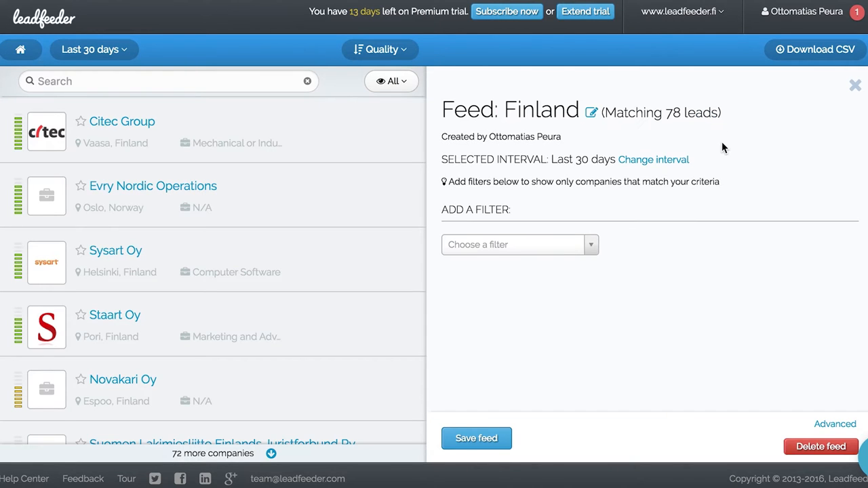
- Go back to the dashboard feed list showing the Finland and Pricing feeds
left_click(519, 244)
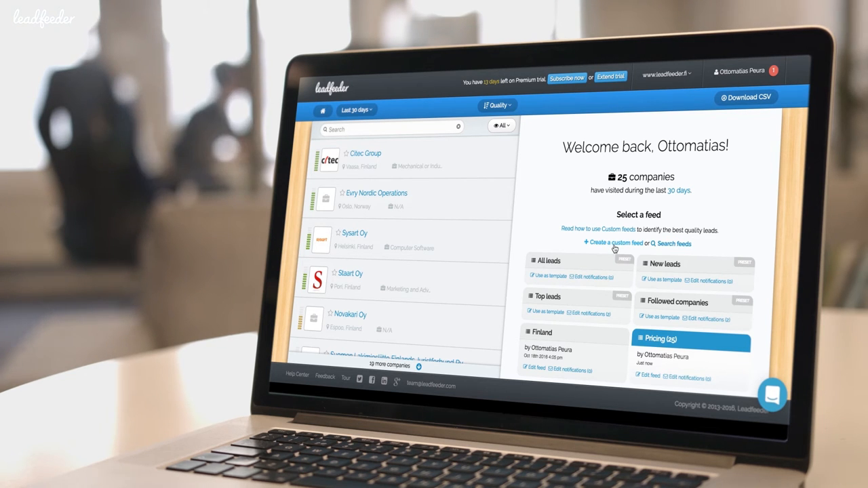
- Name the new feed 'Anna' and add a Page URL filter choosing which URLs match
left_click(616, 243)
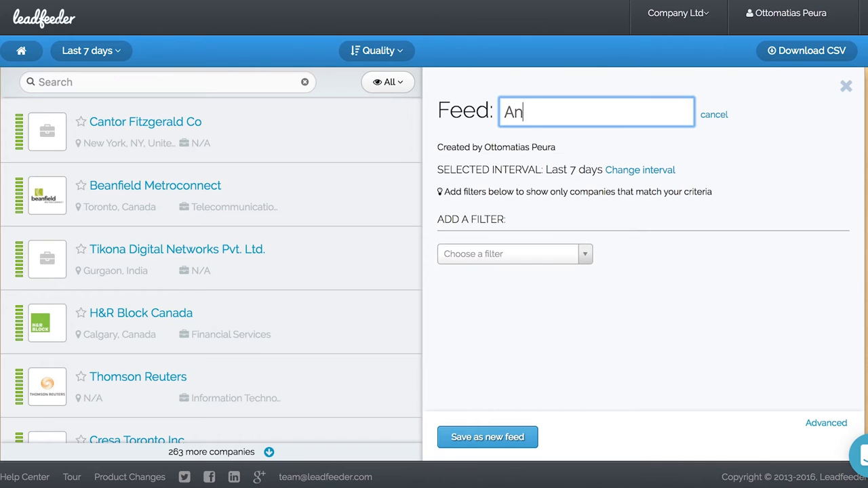
type("na")
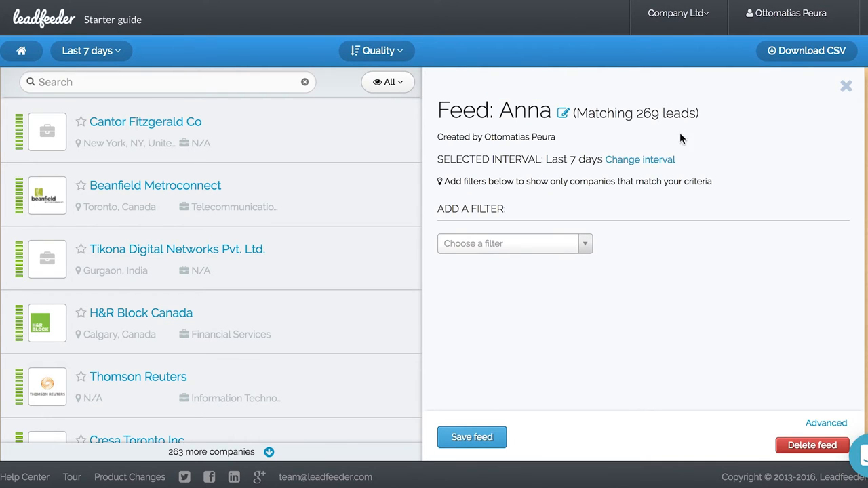
mouse_move(546, 254)
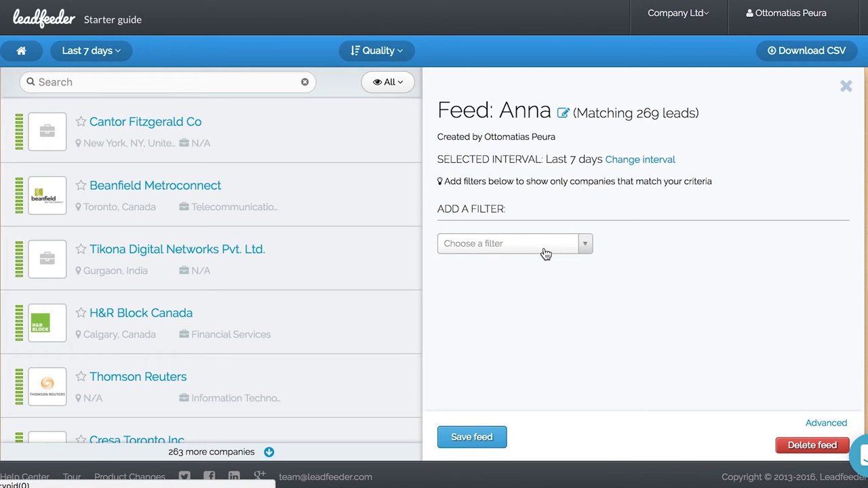
type("page")
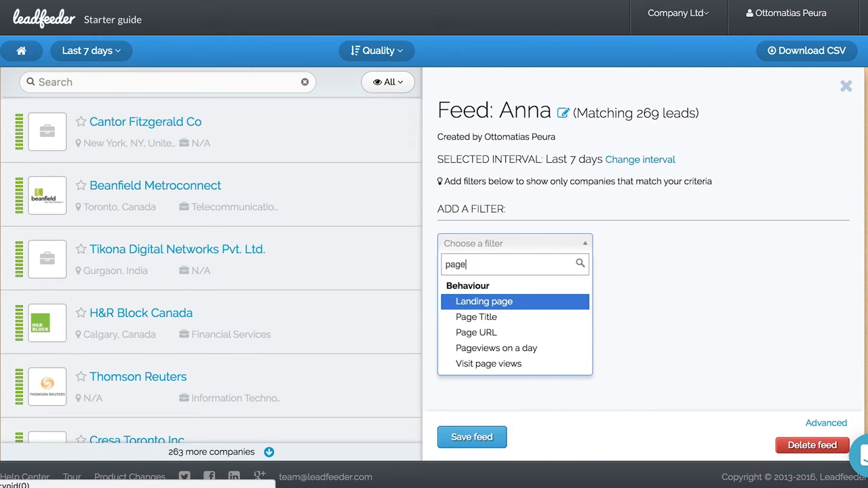
type("u")
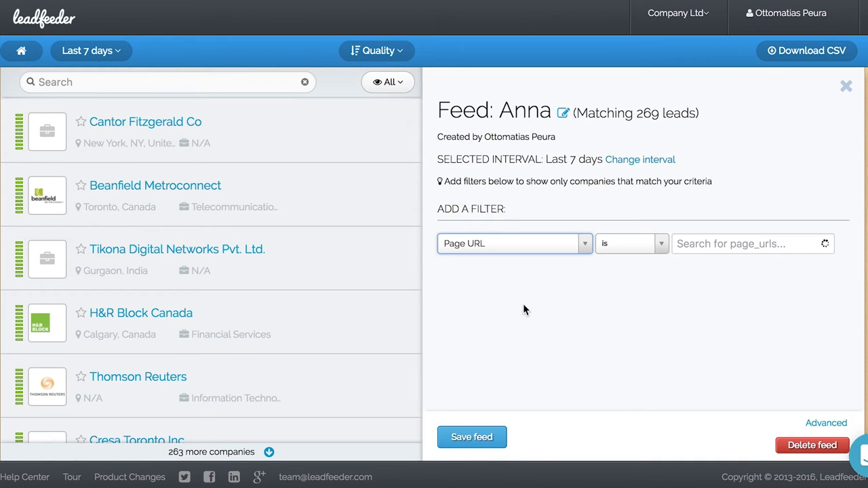
left_click(747, 243)
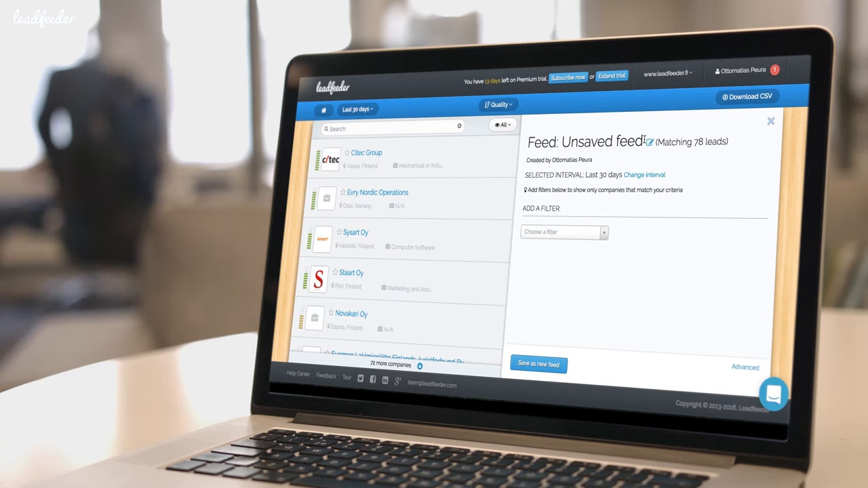
- Name the feed 'AdWords' and filter it by traffic Source
type("AdWord")
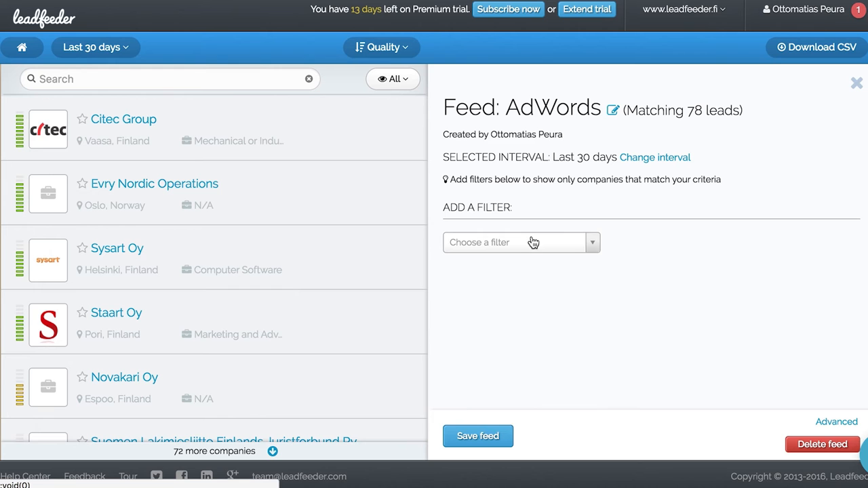
type("so")
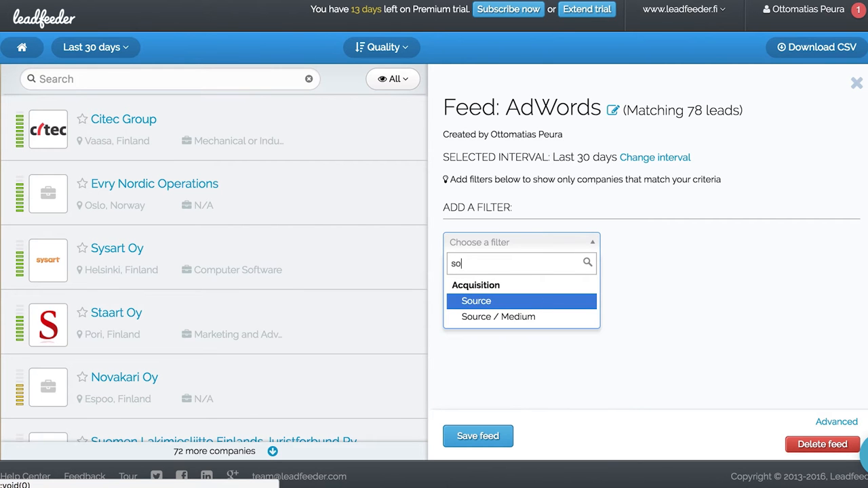
left_click(857, 82)
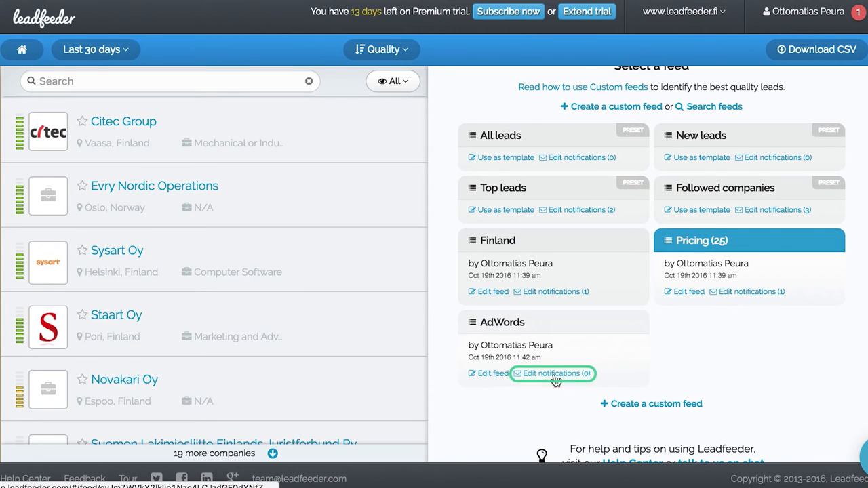
- Enable weekly emails for the fifth user and daily emails for the second on AdWords
left_click(555, 374)
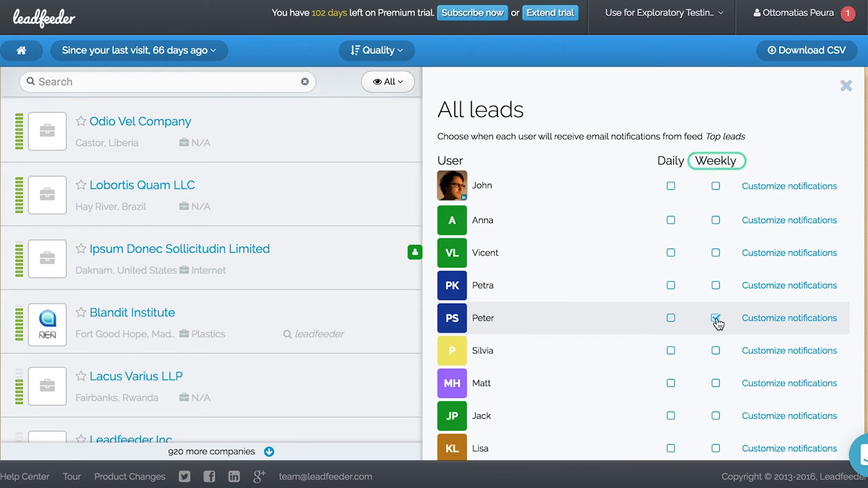
left_click(715, 318)
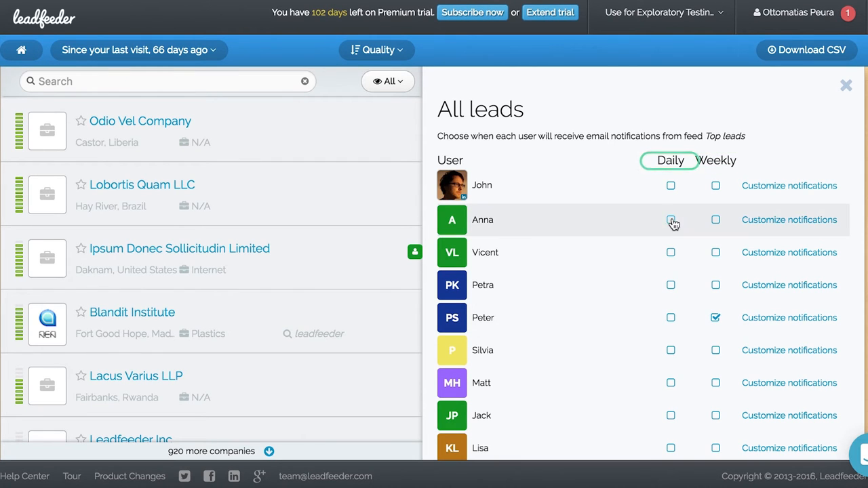
left_click(671, 219)
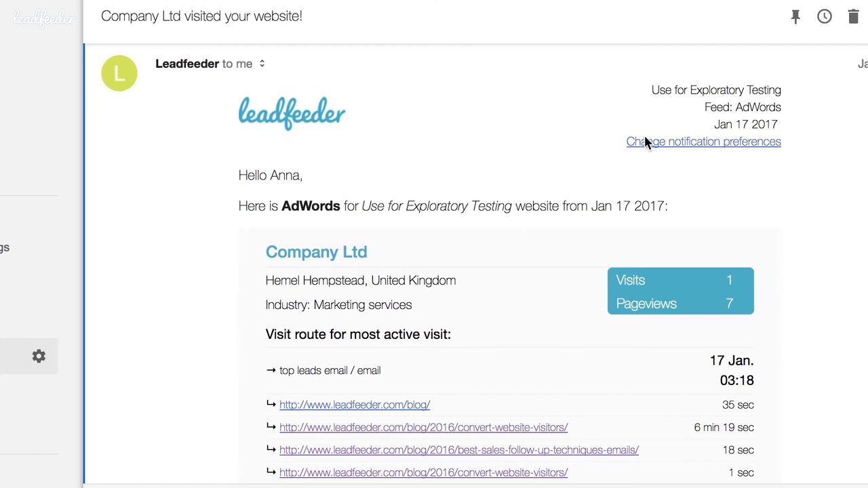
- Read the 'Company Ltd visited your website!' email and follow its link into Leadfeeder
scroll("down", 3)
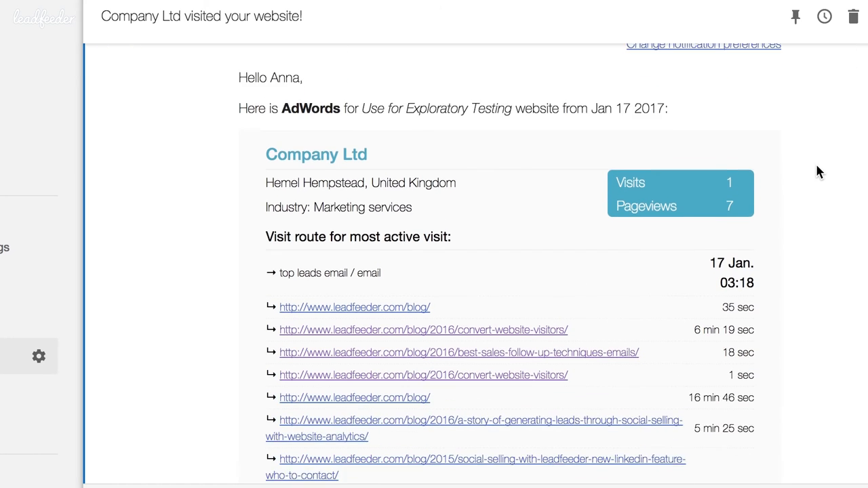
scroll("down", 3)
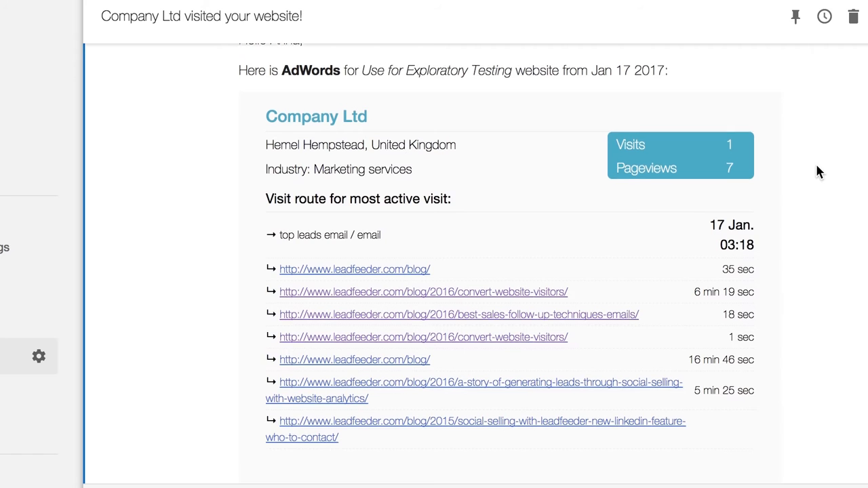
scroll("down", 3)
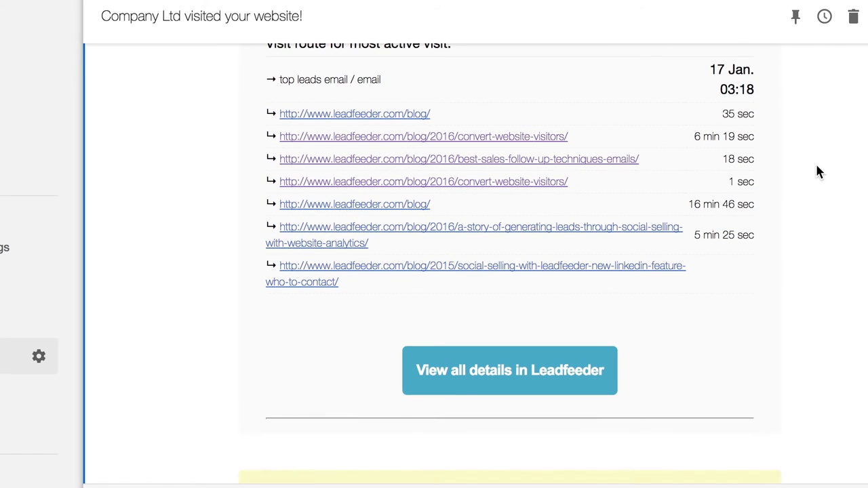
left_click(509, 370)
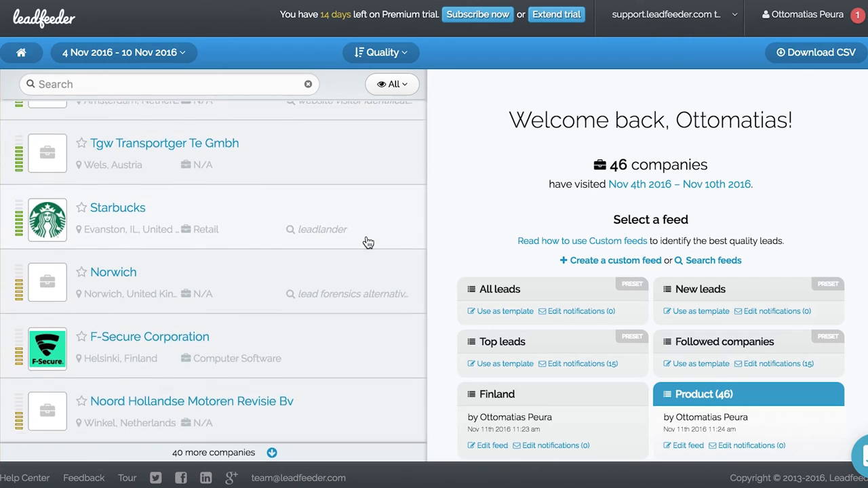
- Scroll the Companies list to reach the Odio Velva Company lead
scroll("down", 3)
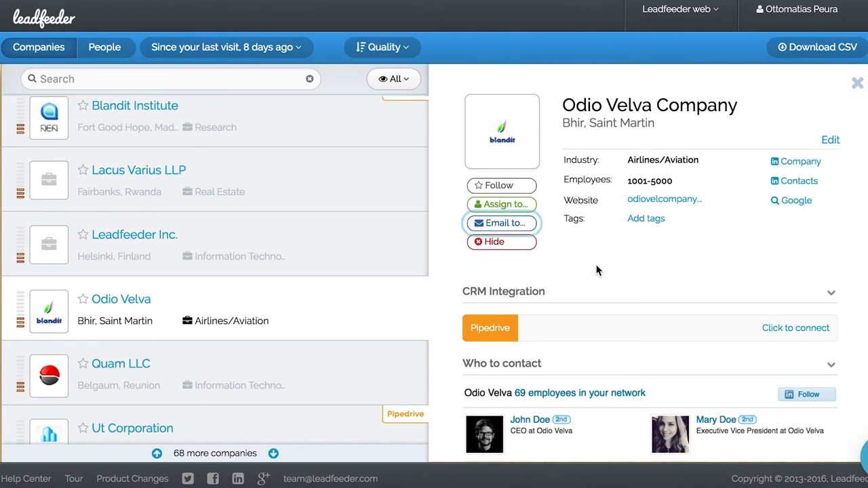
scroll("down", 3)
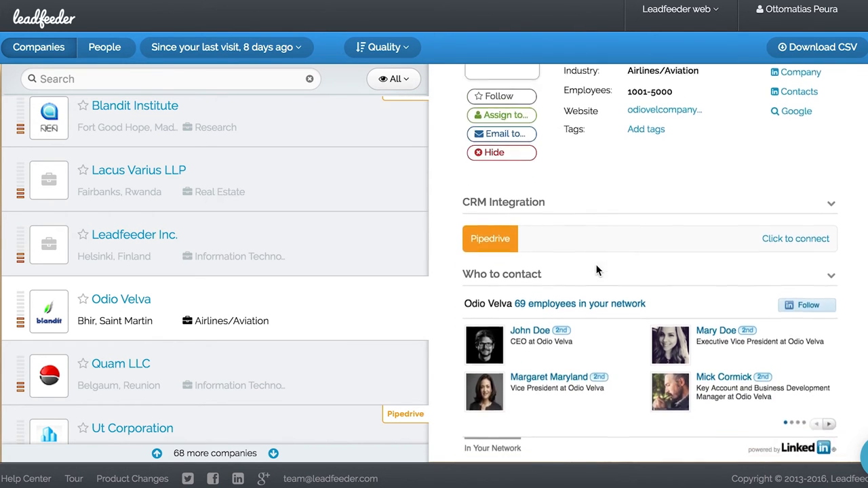
scroll("down", 3)
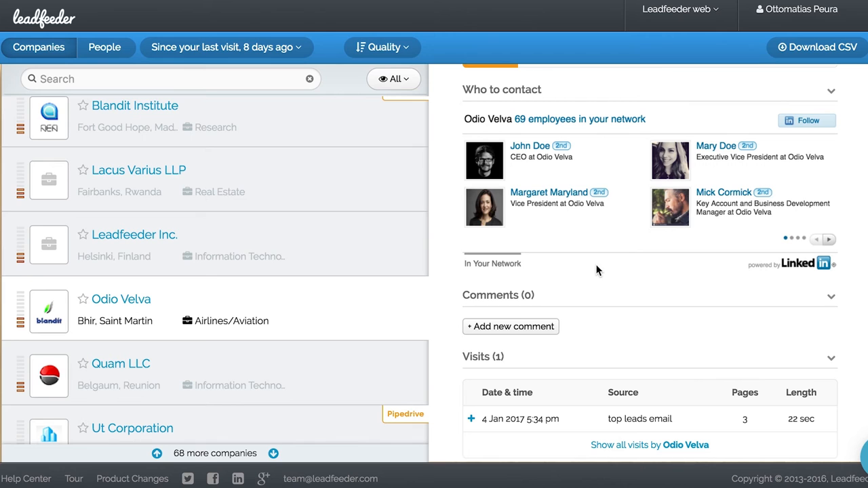
mouse_move(522, 432)
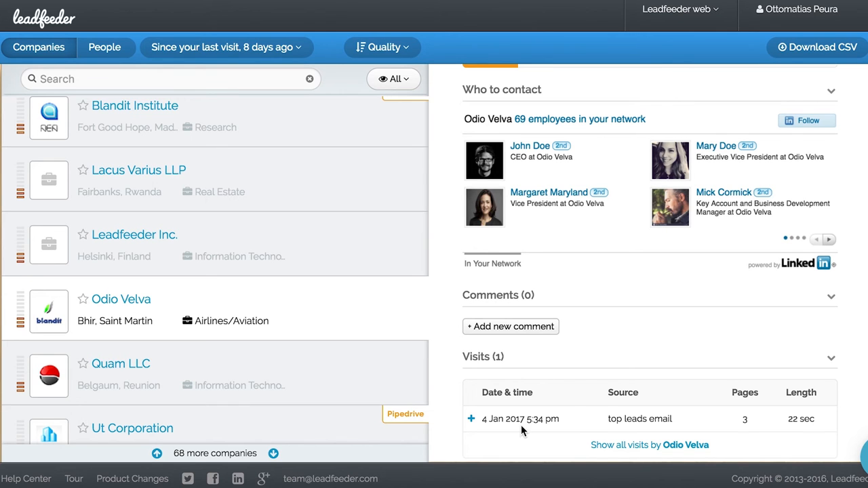
left_click(471, 419)
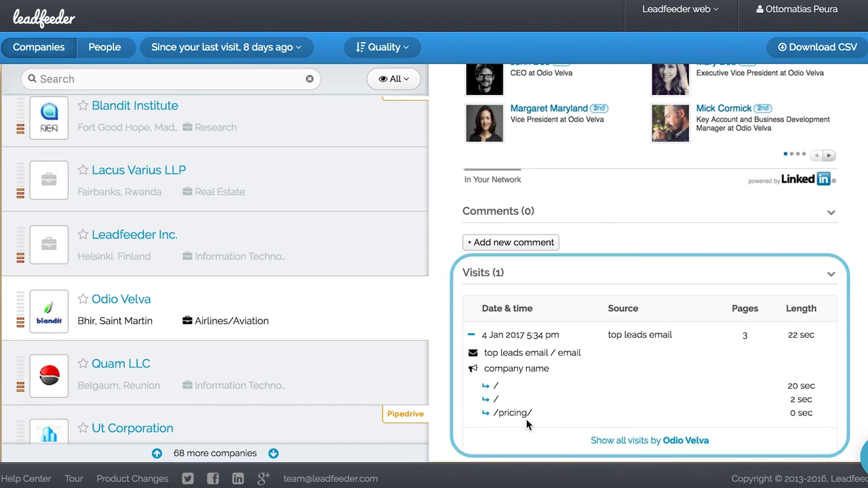
mouse_move(529, 421)
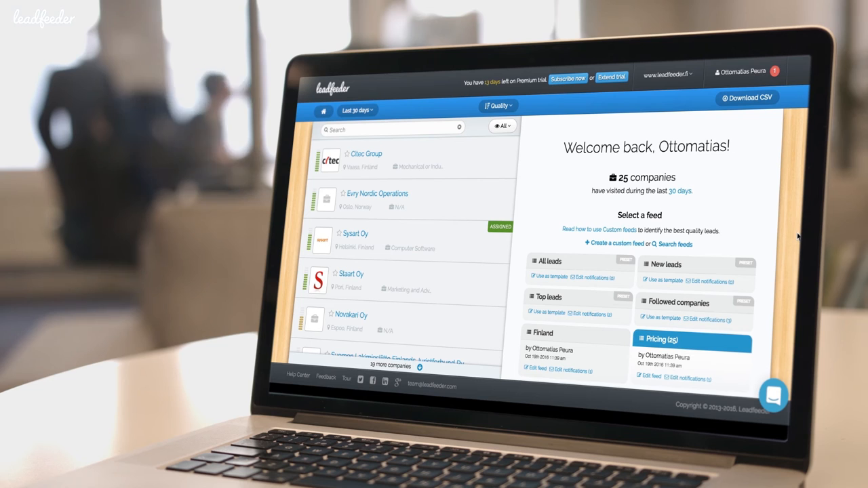
mouse_move(772, 236)
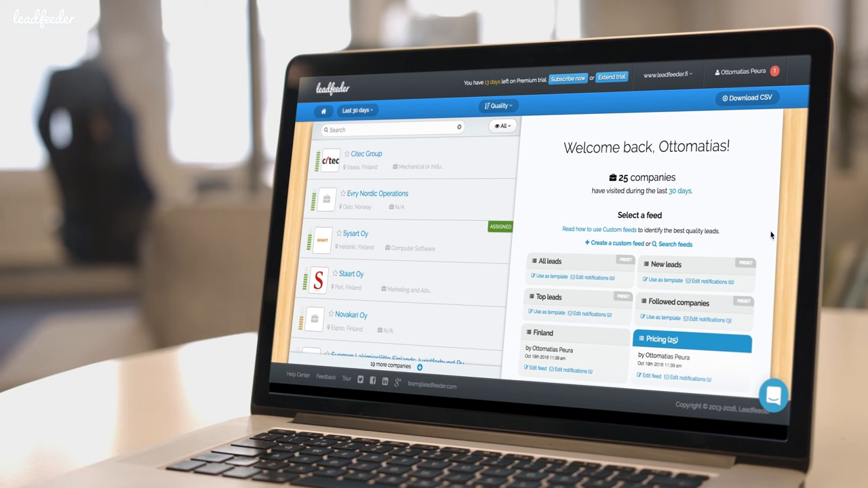
mouse_move(755, 179)
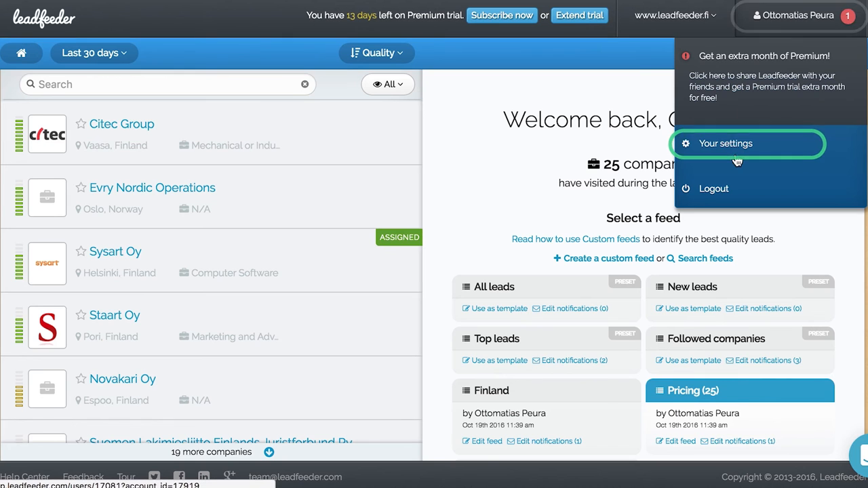
- Open 'Your settings' and scroll through the Personal details form
left_click(725, 144)
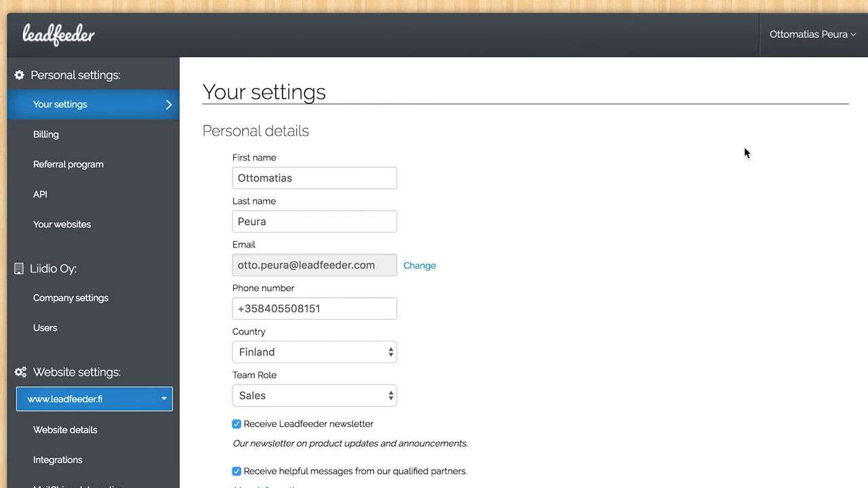
scroll("down", 3)
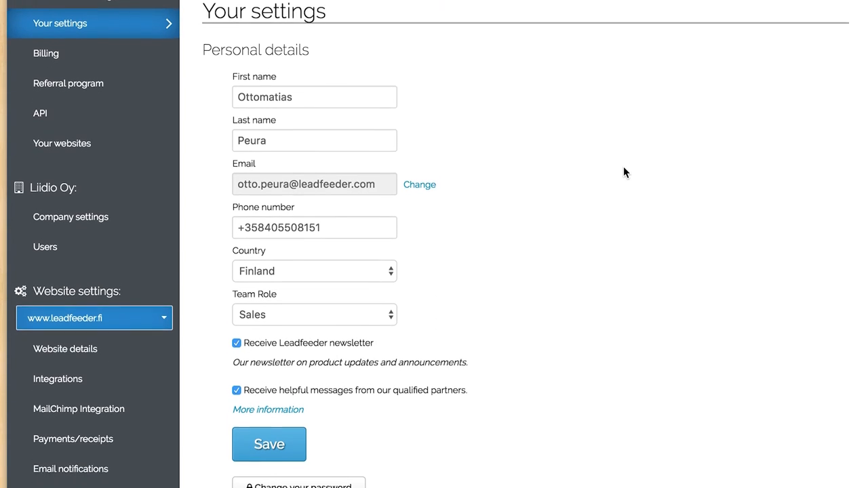
scroll("down", 3)
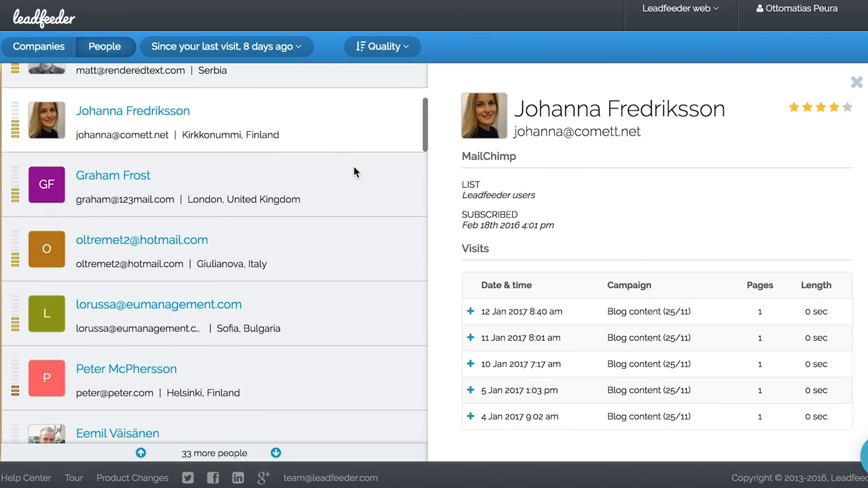
left_click(38, 47)
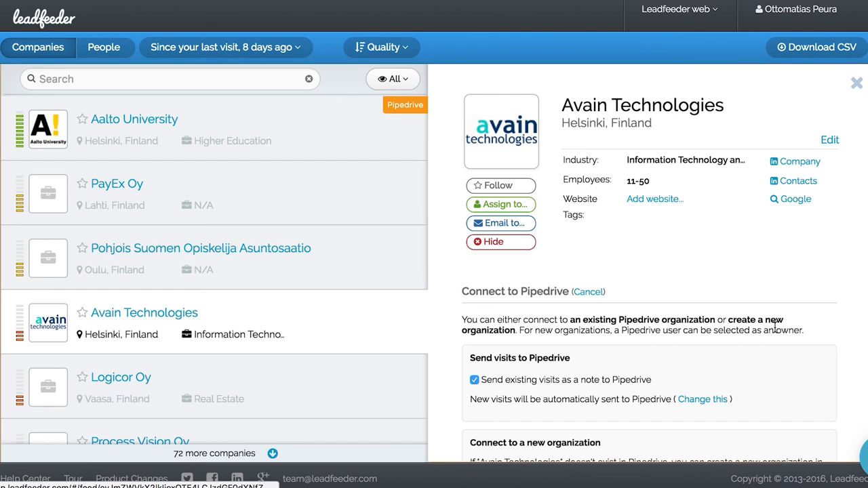
scroll("down", 3)
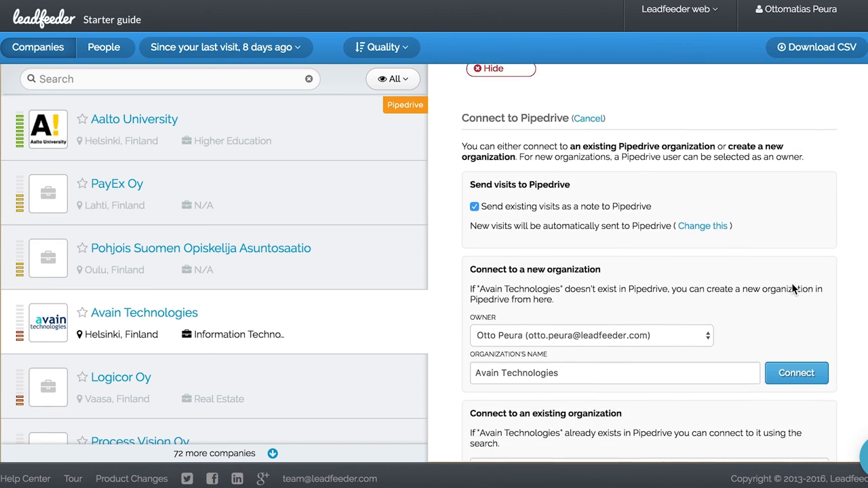
left_click(796, 373)
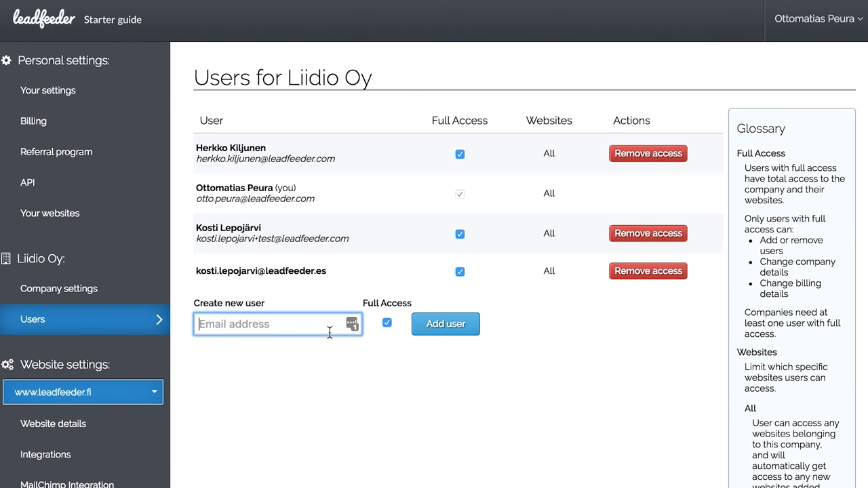
type("new.user")
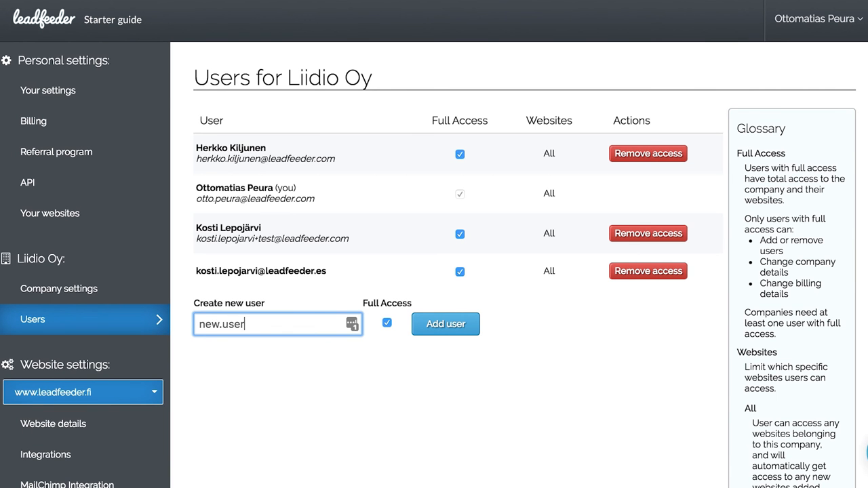
type("@domain.com")
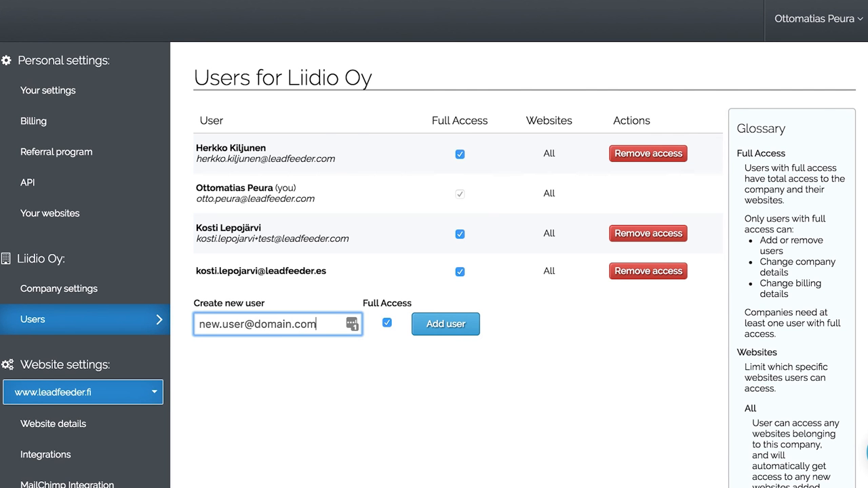